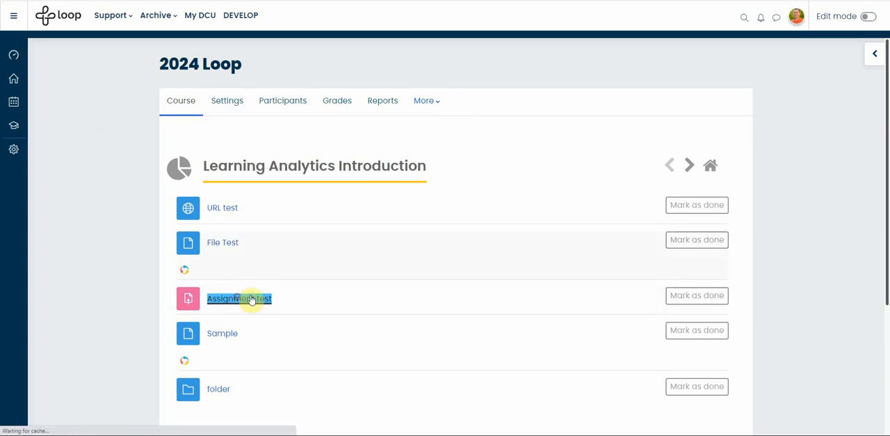
- Return from the section view to the course overview with its topic tiles
{"action": "left_click", "coordinate": [239, 298]}
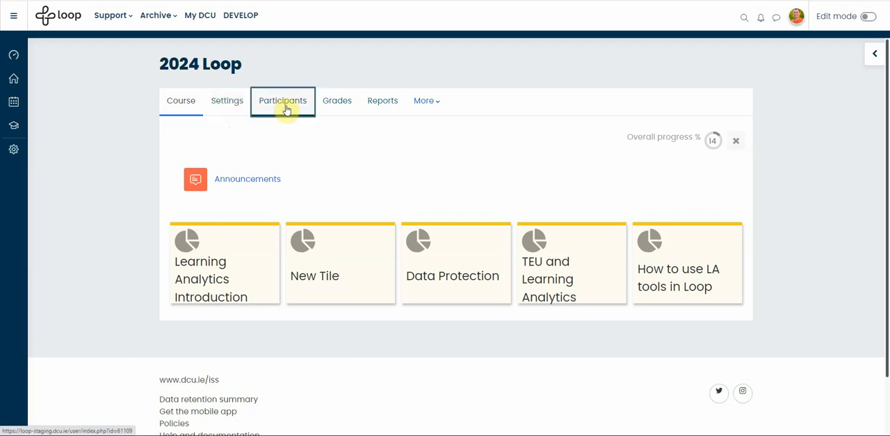
- Show the Participants list, tick the single student and reveal the 'With selected users' bulk actions
{"action": "left_click", "coordinate": [282, 101]}
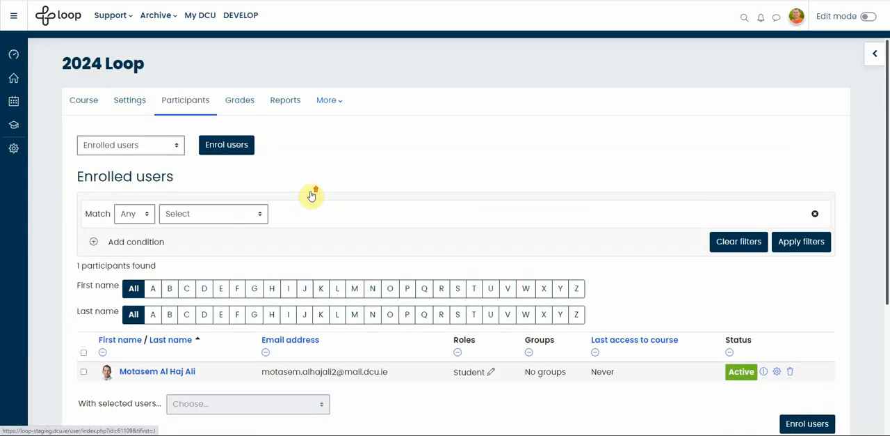
{"action": "left_click", "coordinate": [130, 144]}
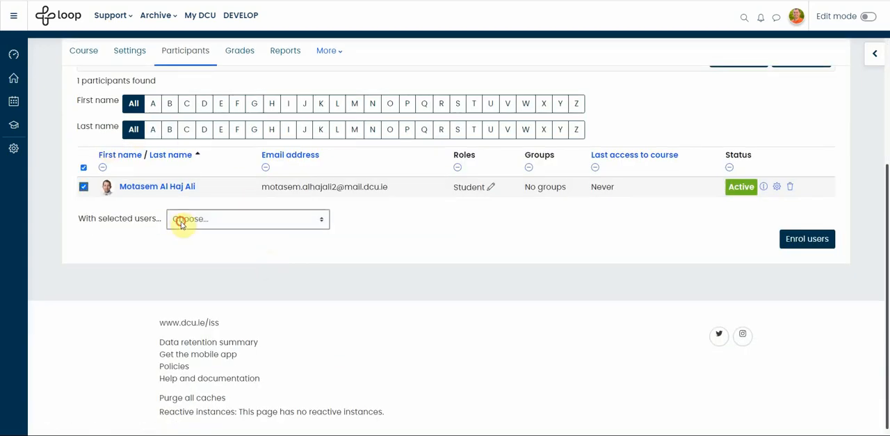
{"action": "left_click", "coordinate": [247, 218]}
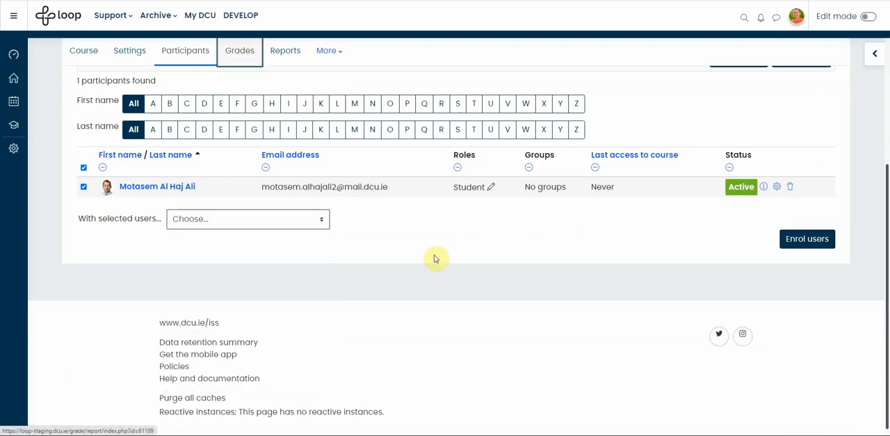
- Show the Grades gradebook, browse the report views dropdown and return to Grader report
{"action": "left_click", "coordinate": [239, 50]}
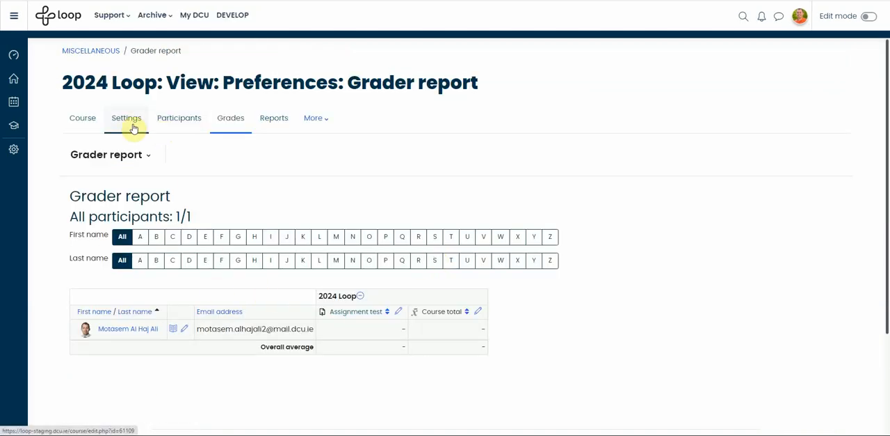
{"action": "left_click", "coordinate": [109, 153]}
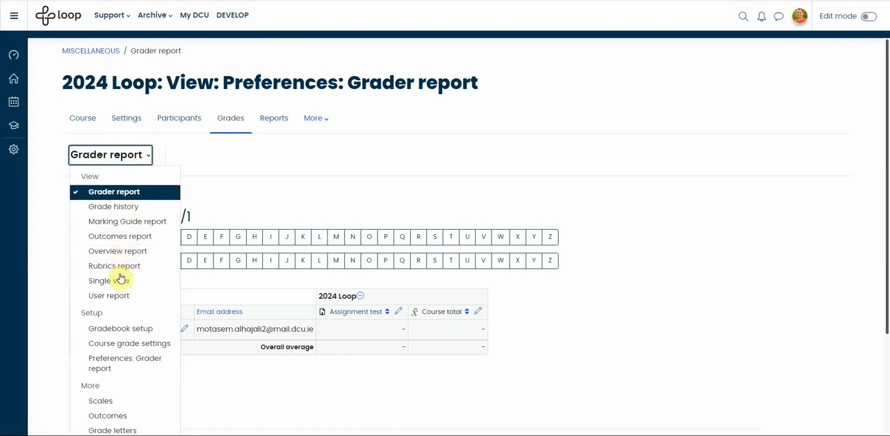
{"action": "left_click", "coordinate": [119, 327]}
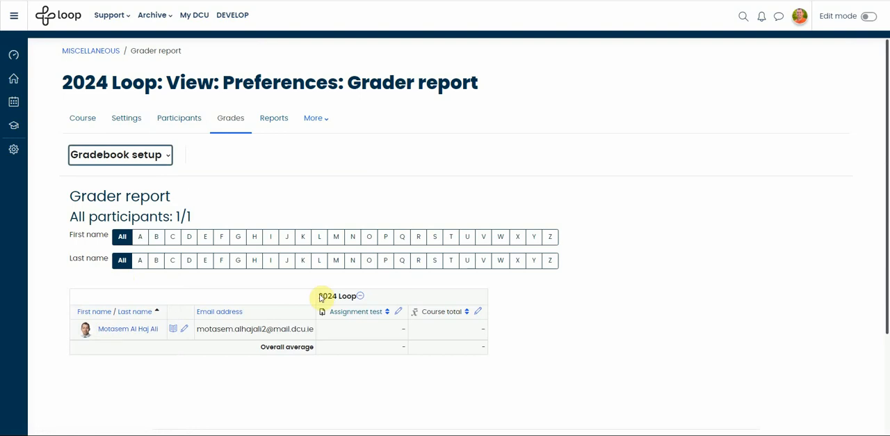
{"action": "left_click", "coordinate": [119, 154]}
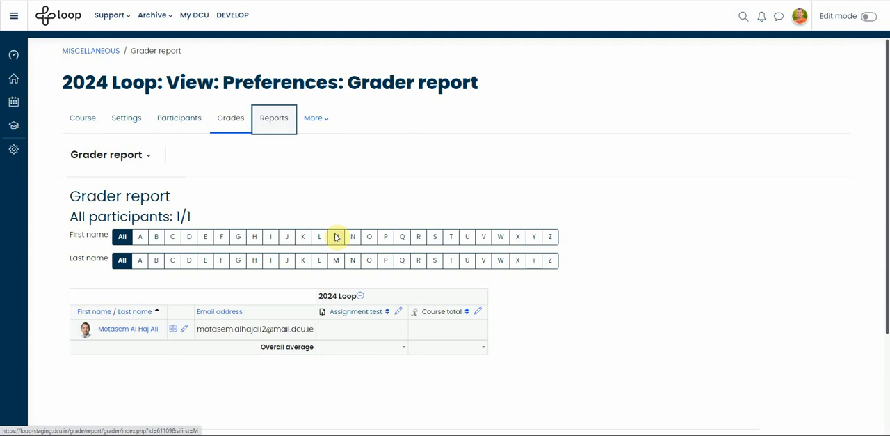
- Show the Reports page, then reveal the More menu's extra tools such as Question bank and Badges
{"action": "left_click", "coordinate": [273, 117]}
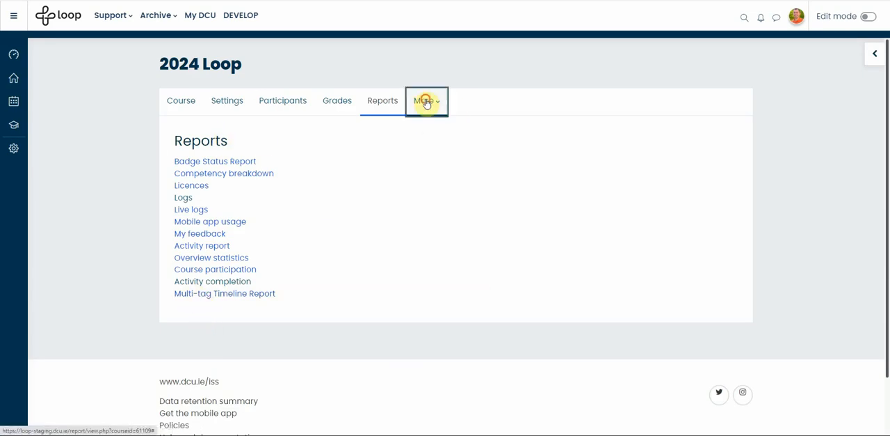
{"action": "left_click", "coordinate": [425, 100]}
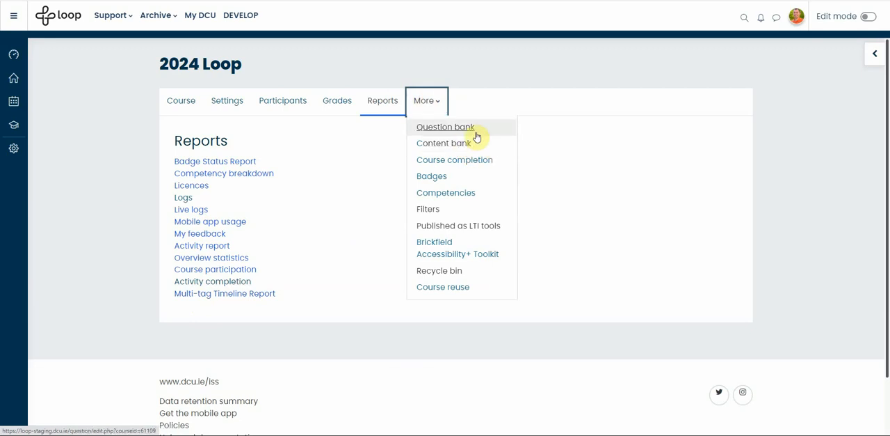
{"action": "mouse_move", "coordinate": [457, 130]}
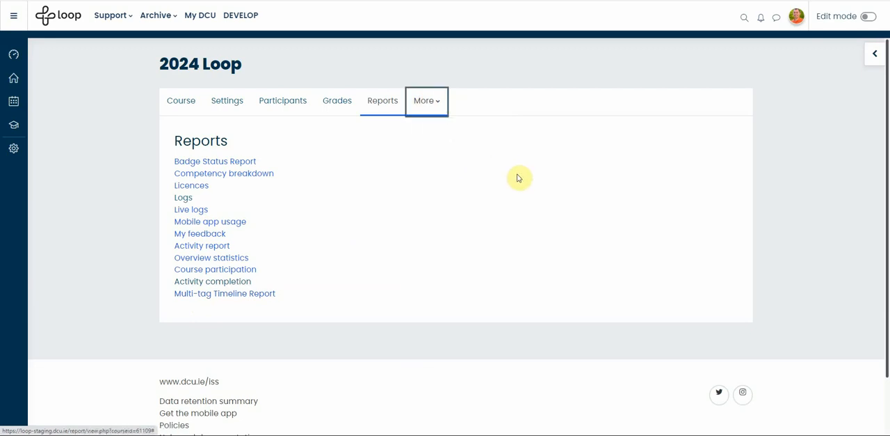
{"action": "mouse_move", "coordinate": [378, 237]}
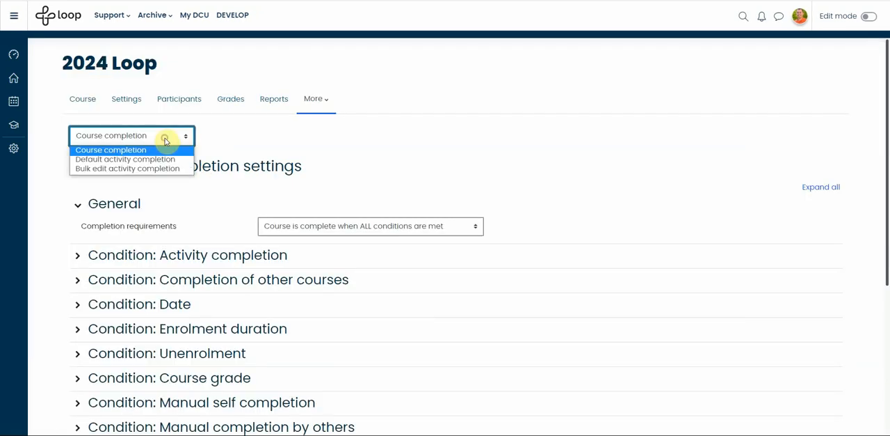
- Switch Course completion to Bulk edit activity completion, listing activities tracked as Manual
{"action": "left_click", "coordinate": [125, 168]}
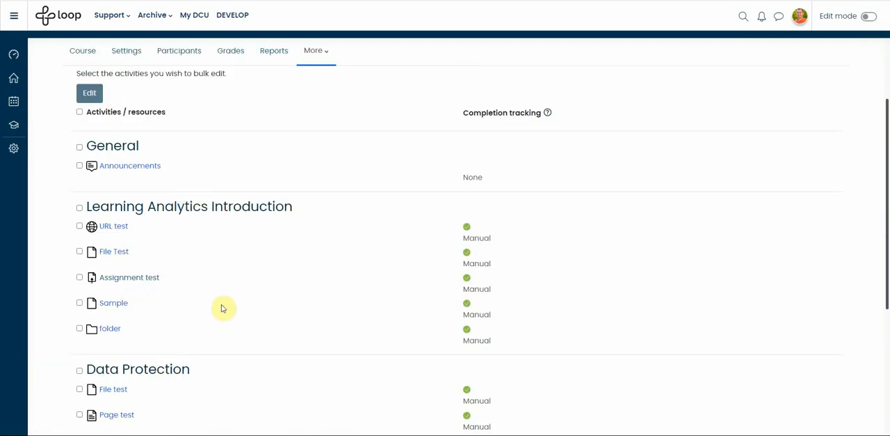
{"action": "left_click", "coordinate": [315, 50]}
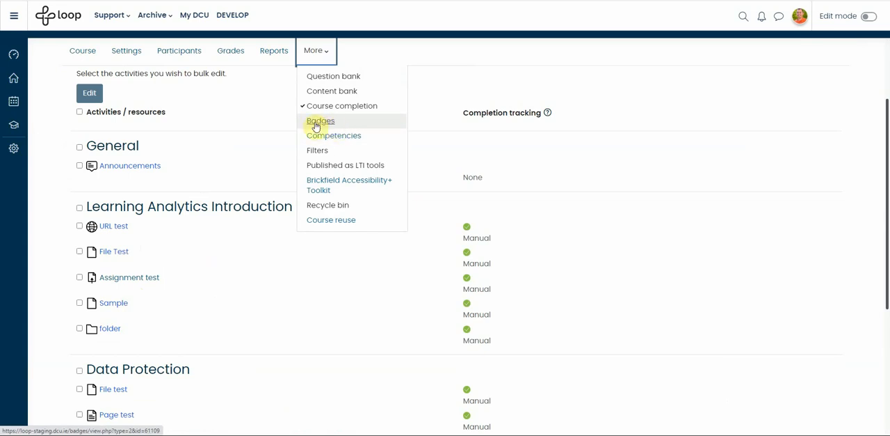
{"action": "mouse_move", "coordinate": [347, 135]}
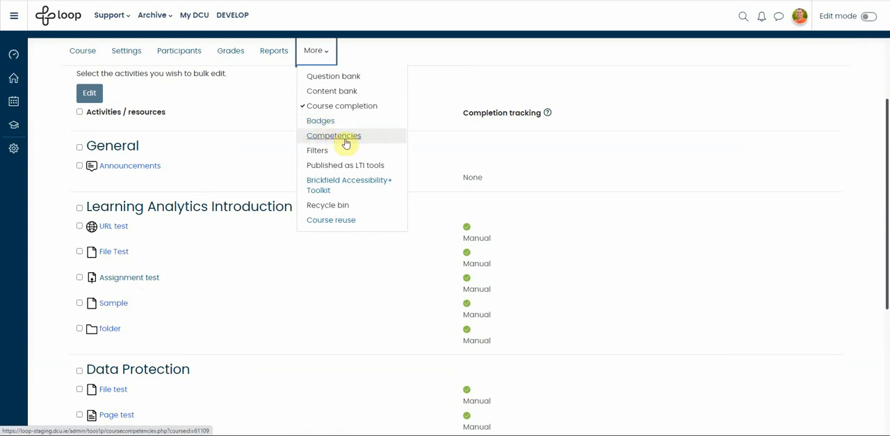
{"action": "mouse_move", "coordinate": [333, 184]}
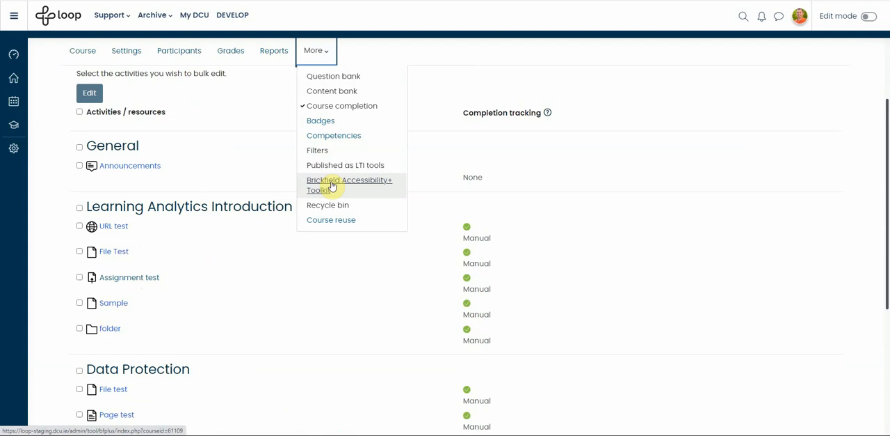
{"action": "mouse_move", "coordinate": [350, 183]}
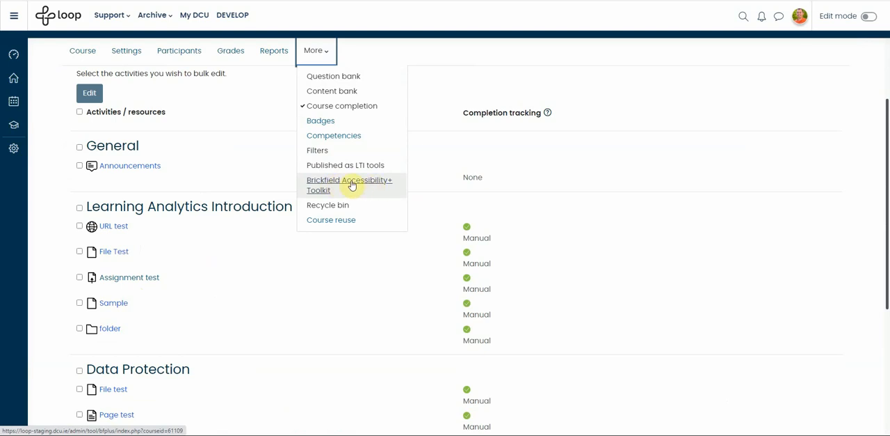
{"action": "mouse_move", "coordinate": [351, 183]}
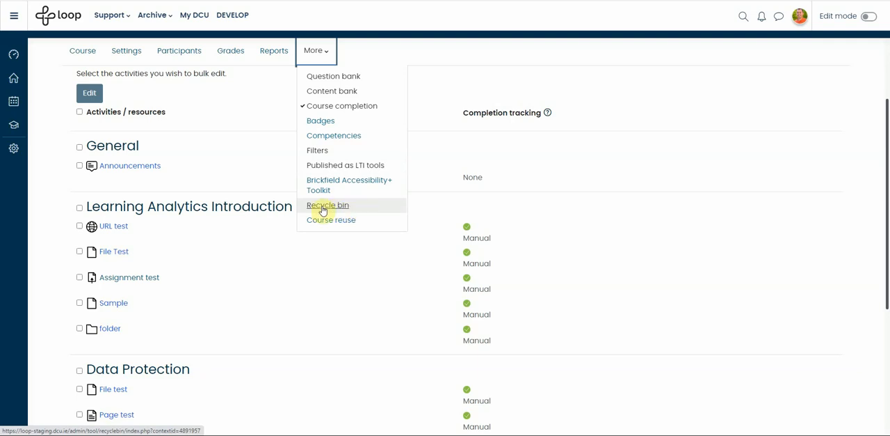
{"action": "mouse_move", "coordinate": [337, 209]}
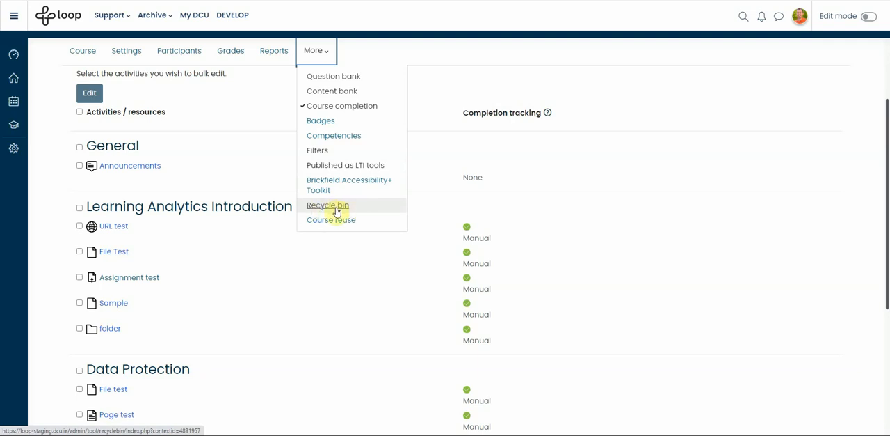
{"action": "mouse_move", "coordinate": [329, 205]}
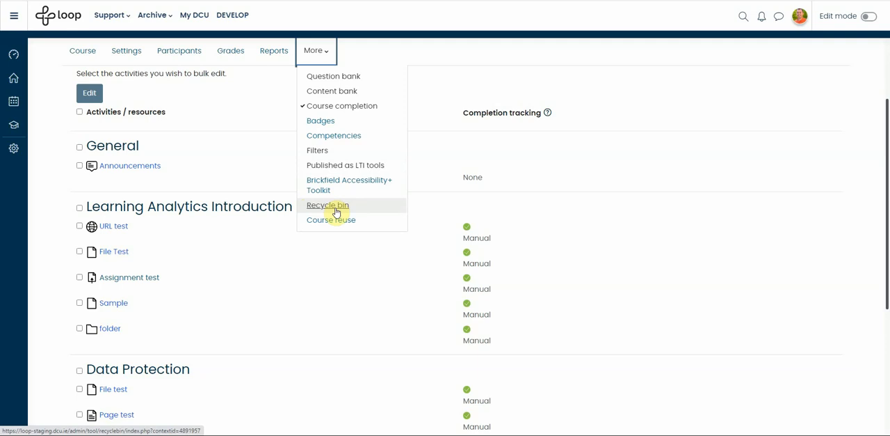
{"action": "mouse_move", "coordinate": [331, 220]}
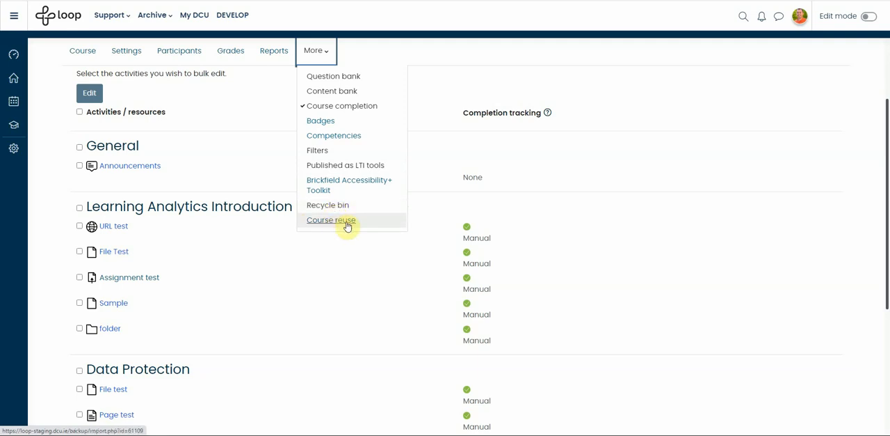
{"action": "mouse_move", "coordinate": [306, 226]}
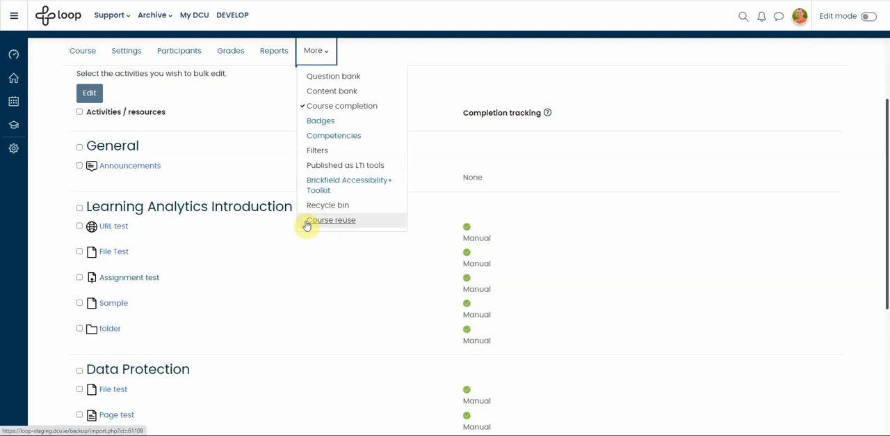